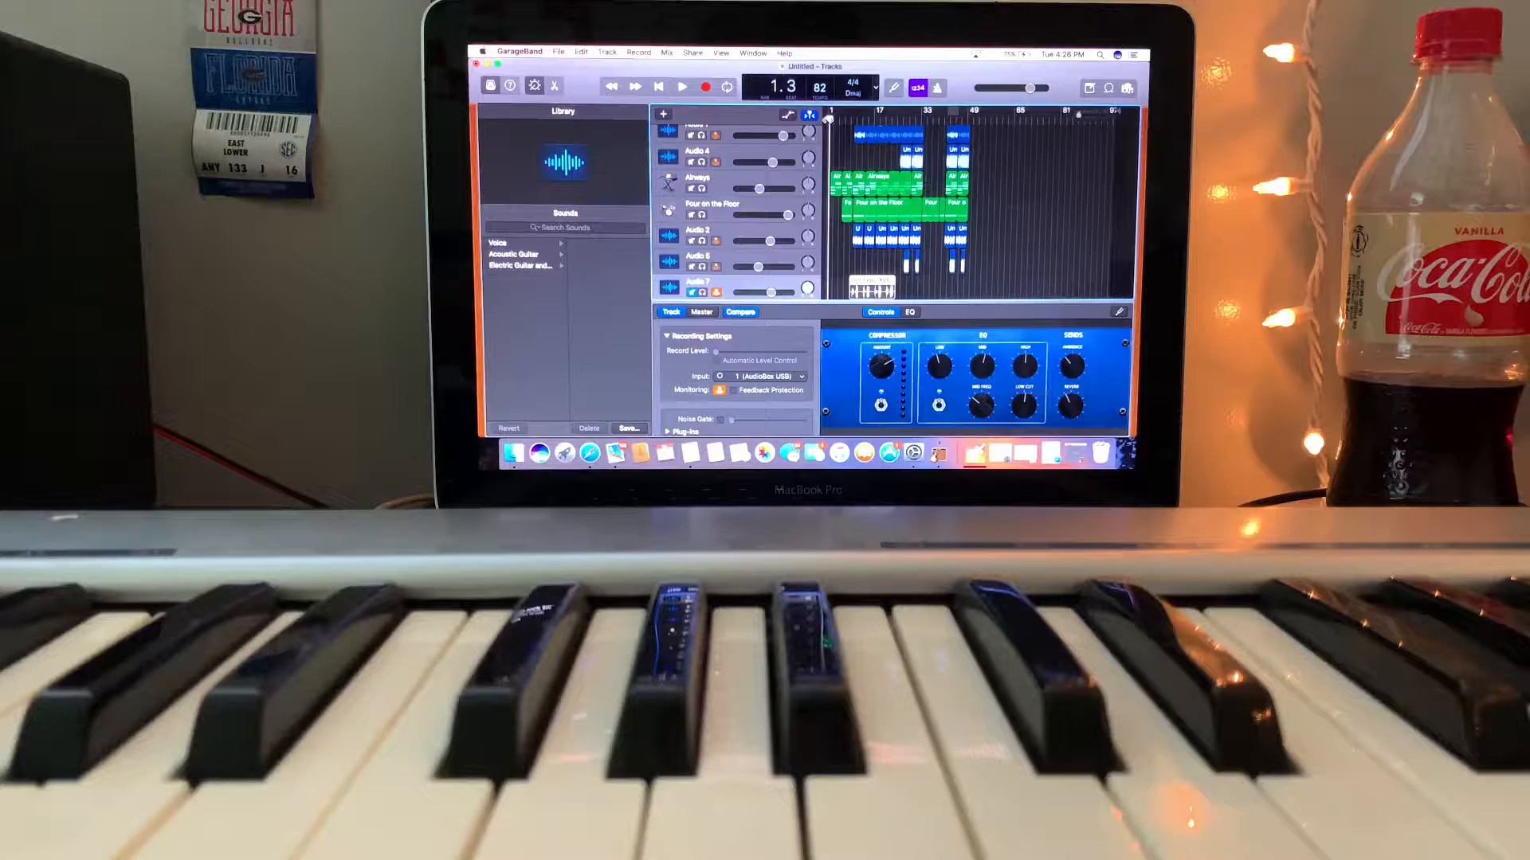
# Play back the song's pad, drum and audio tracks, then stop with the playhead near bar 9
pyautogui.click(682, 86)
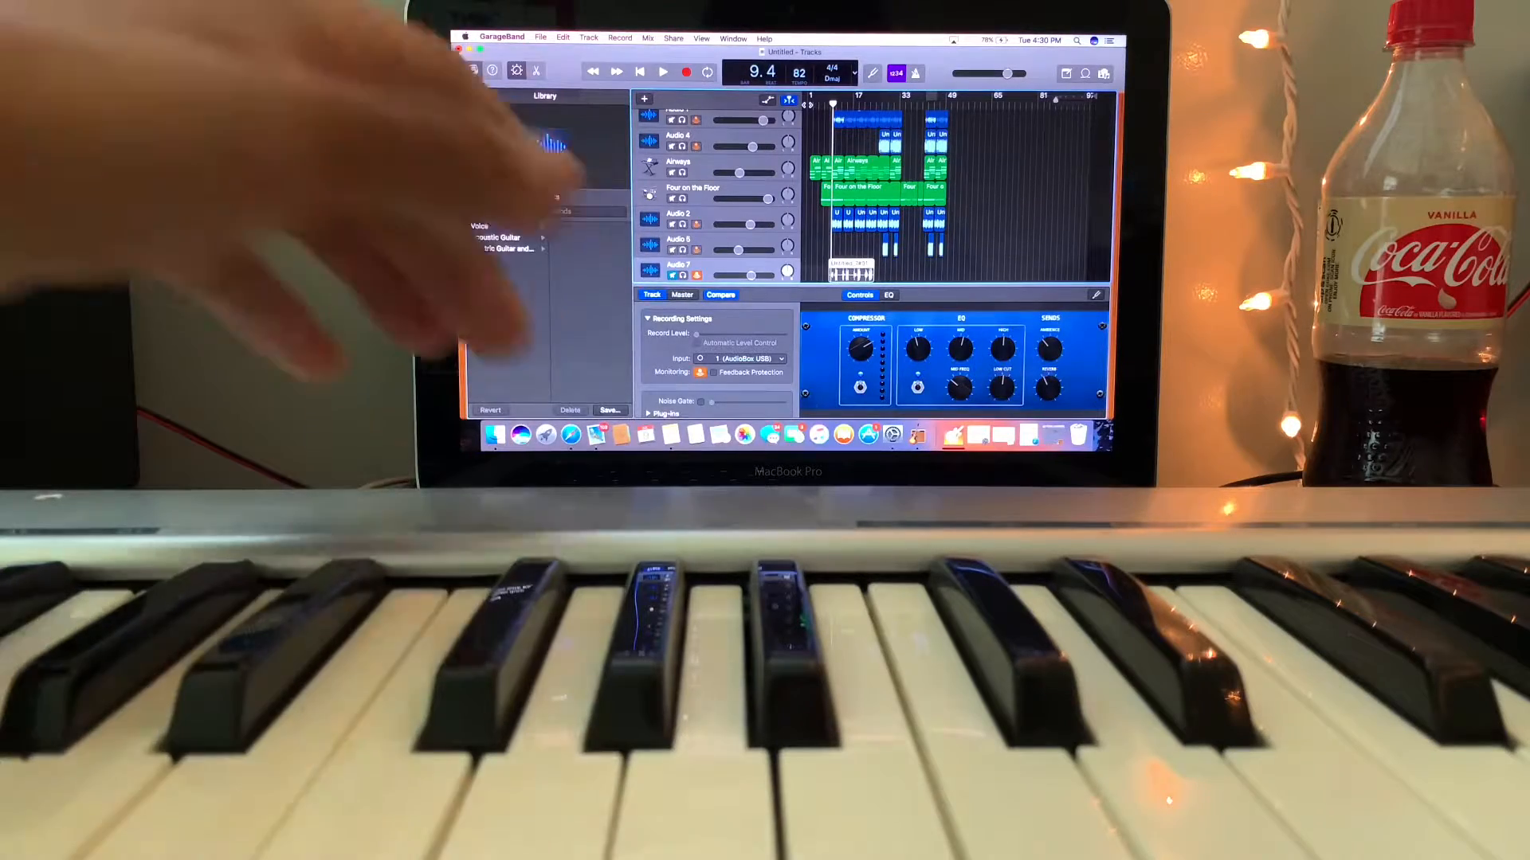
pyautogui.click(663, 71)
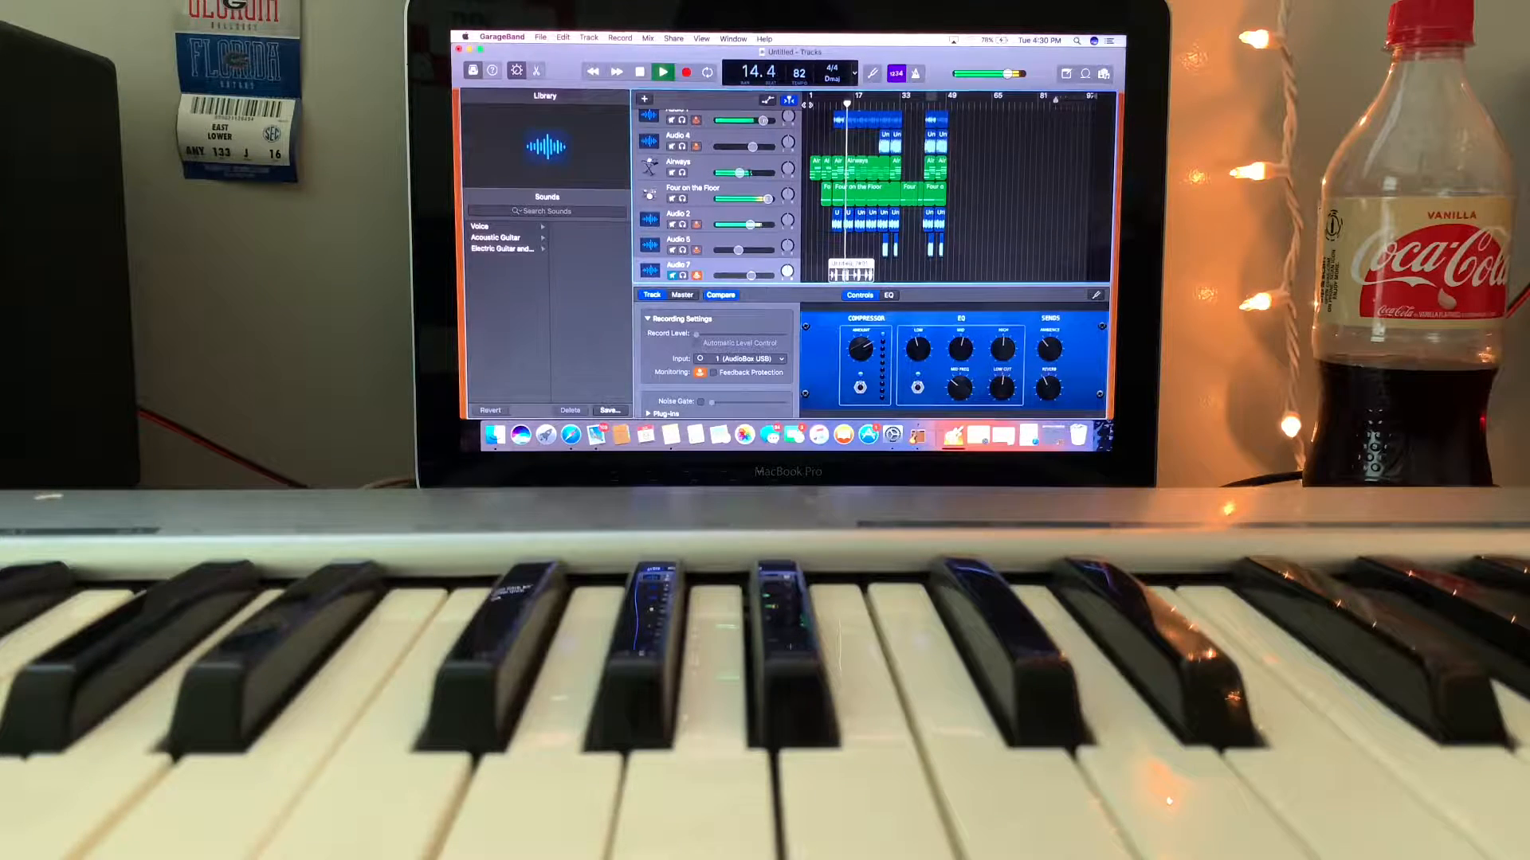
pyautogui.click(664, 72)
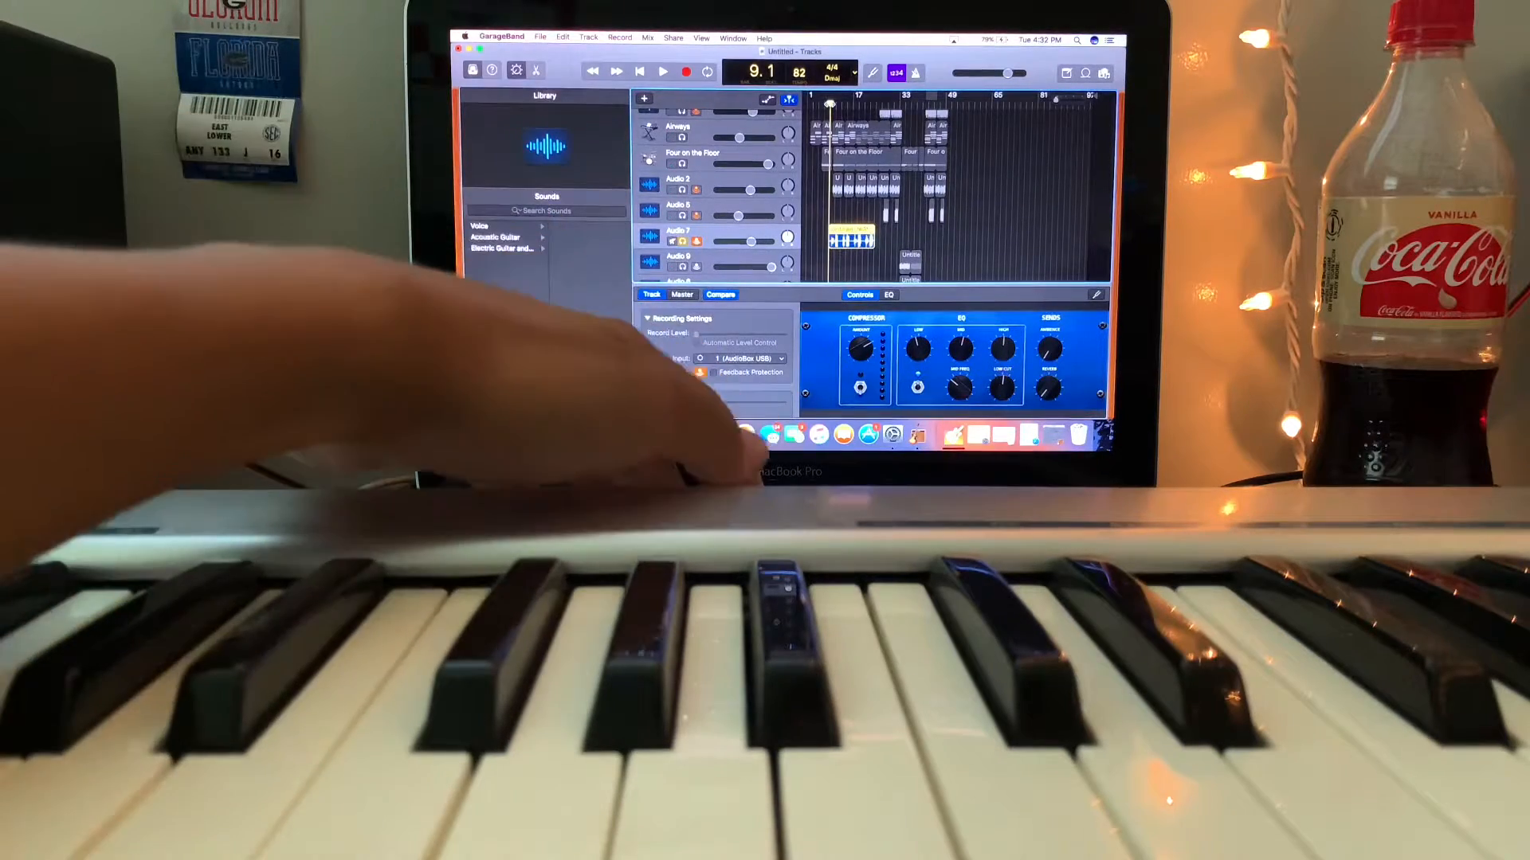
# Start playback of the song again from bar 9
pyautogui.click(663, 72)
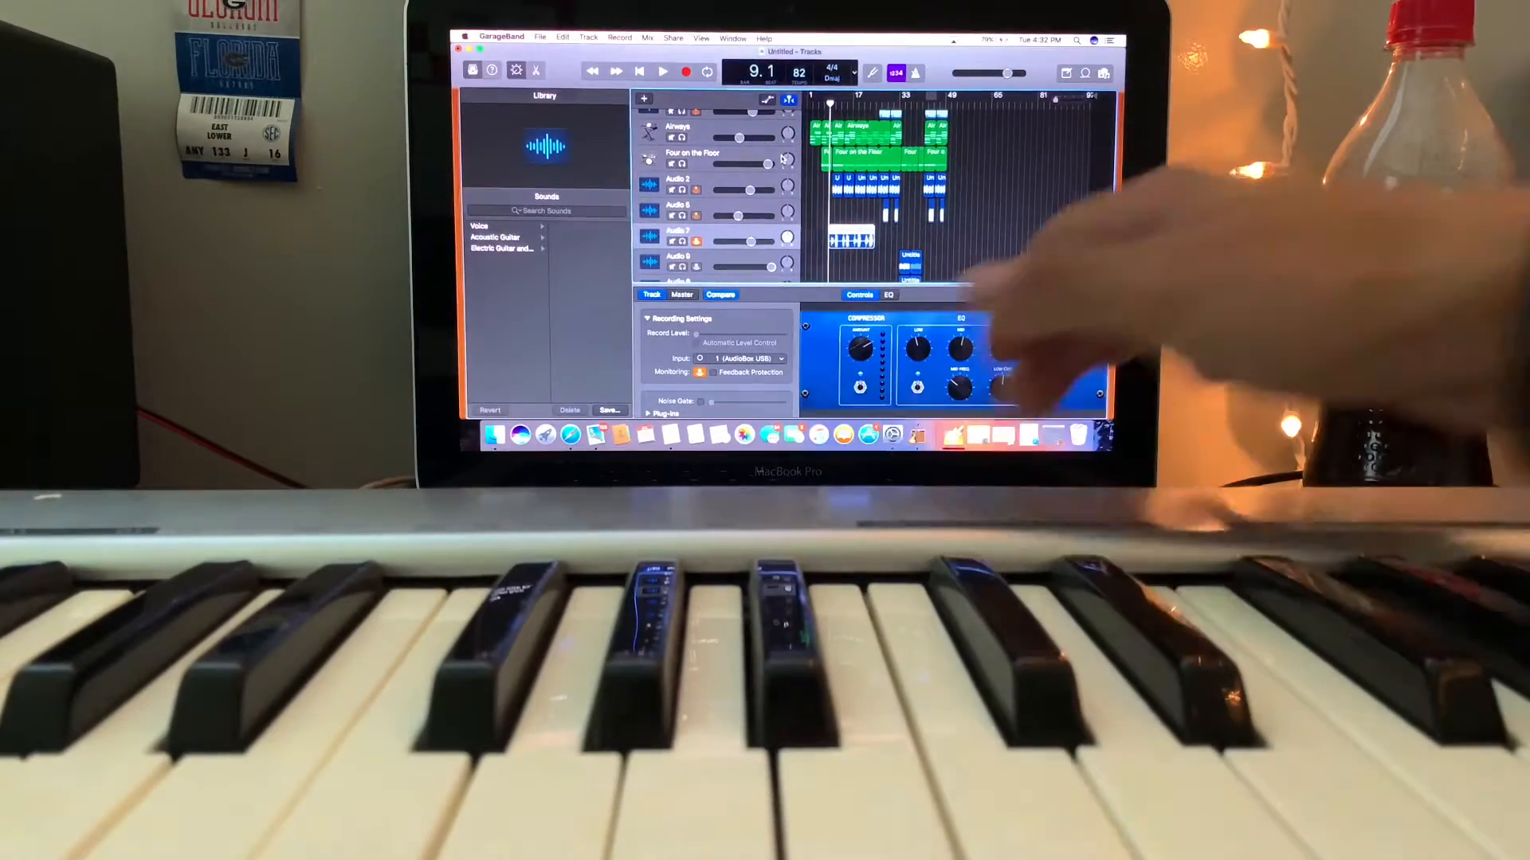
pyautogui.click(663, 72)
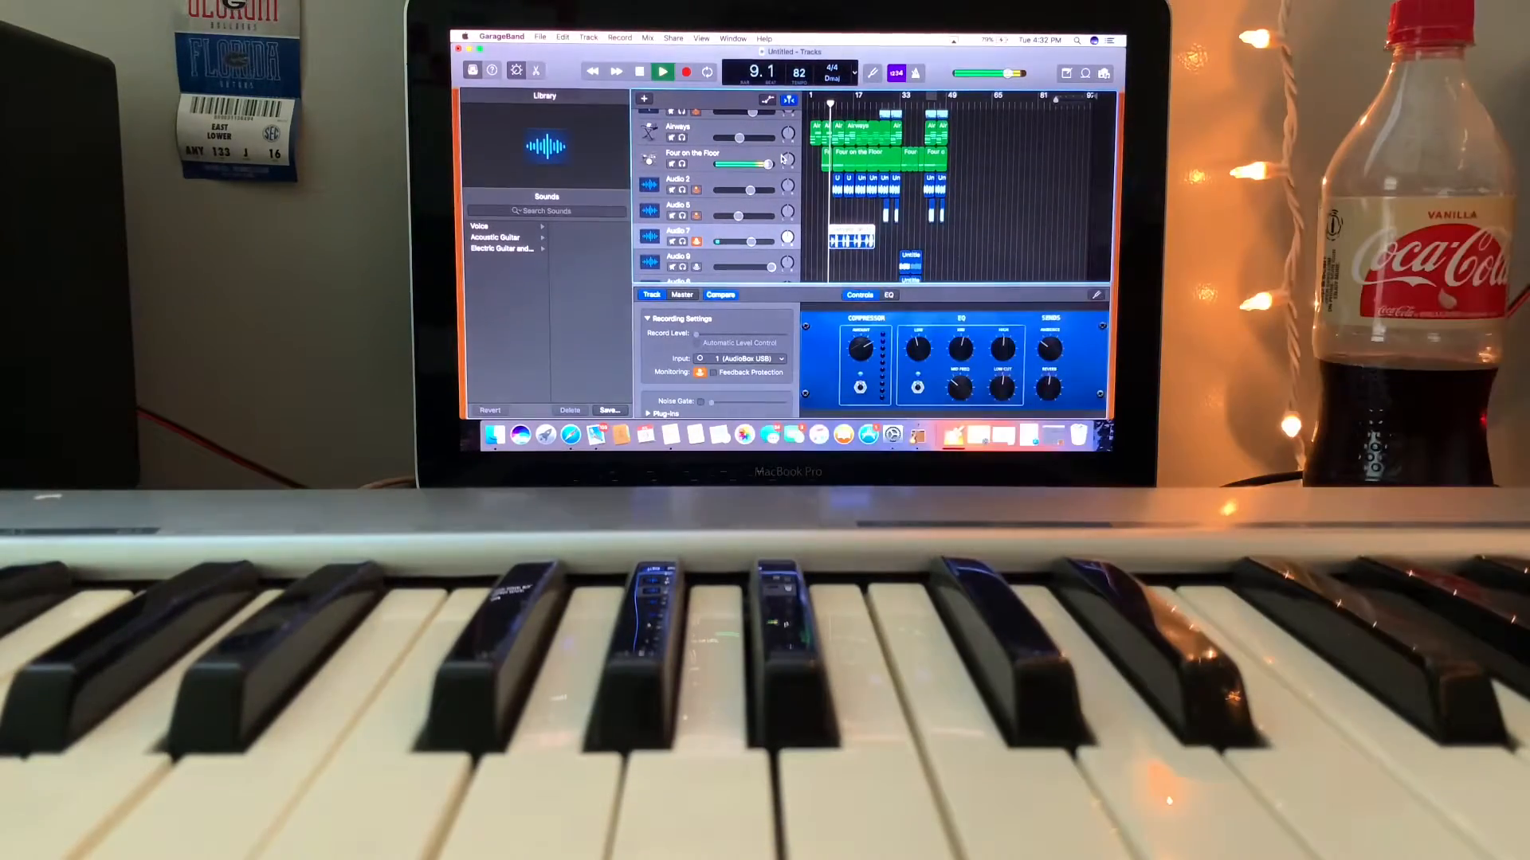